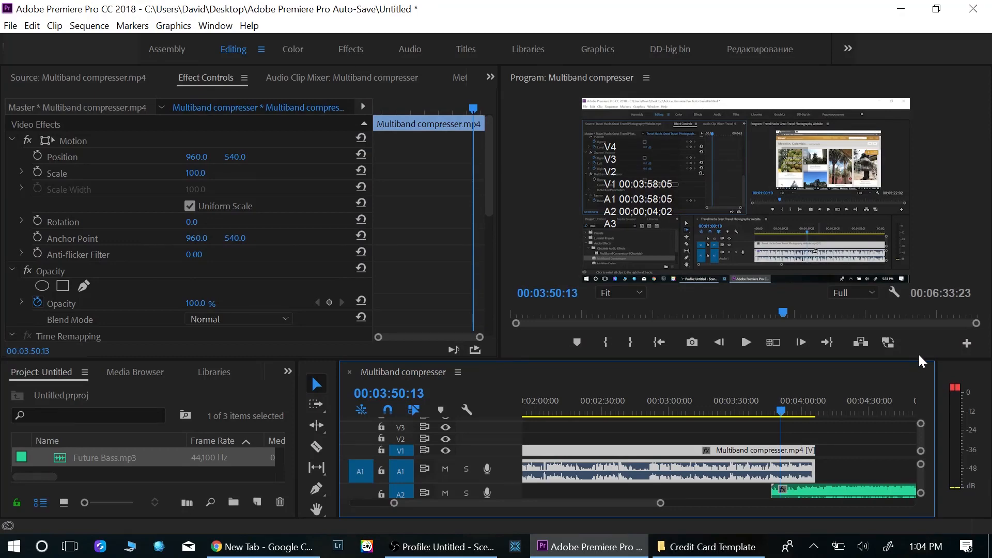
mouse_move(916, 359)
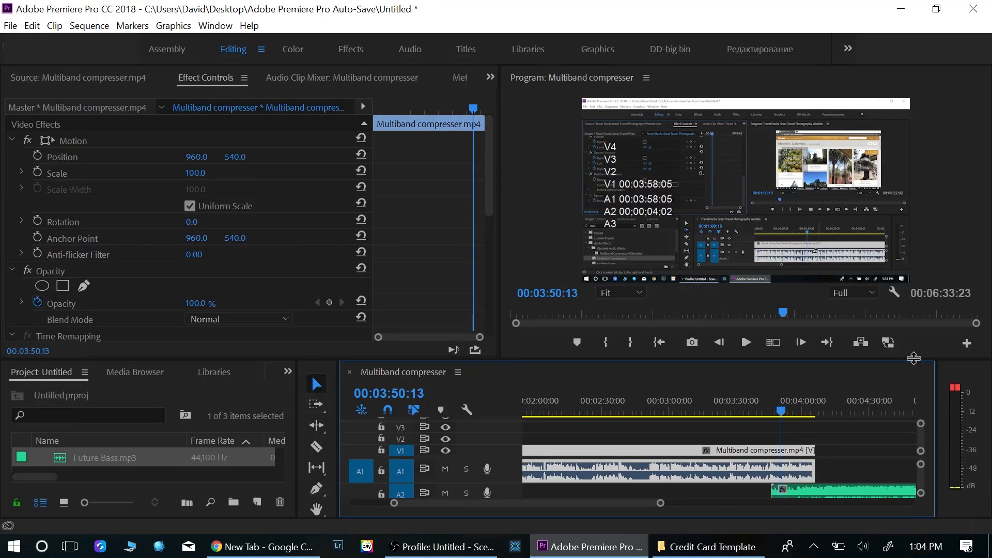
mouse_move(916, 370)
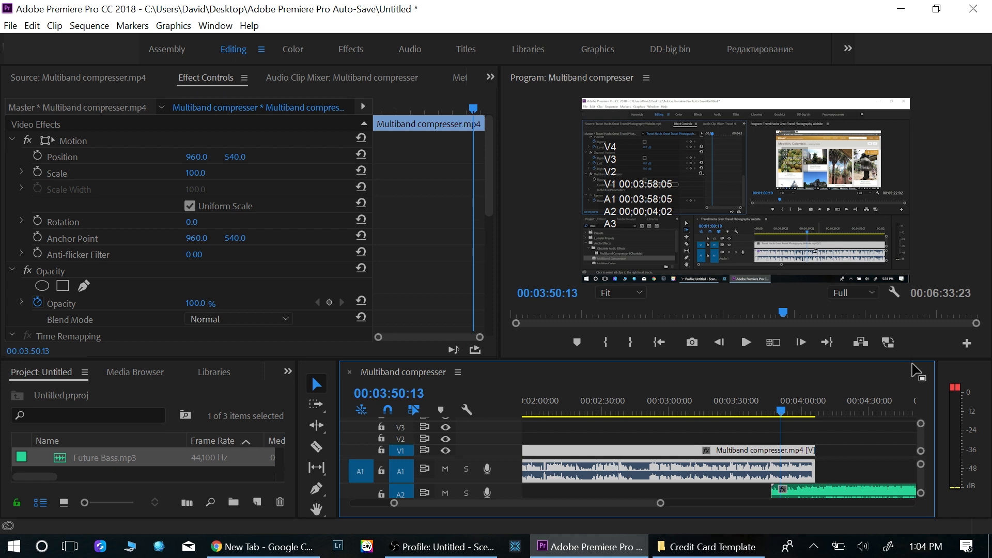
mouse_move(917, 370)
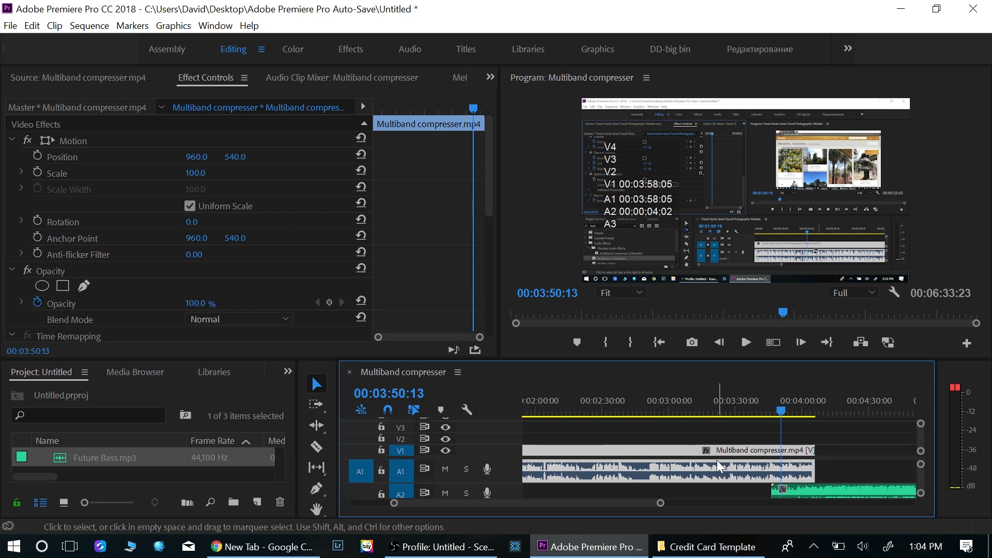
mouse_move(694, 478)
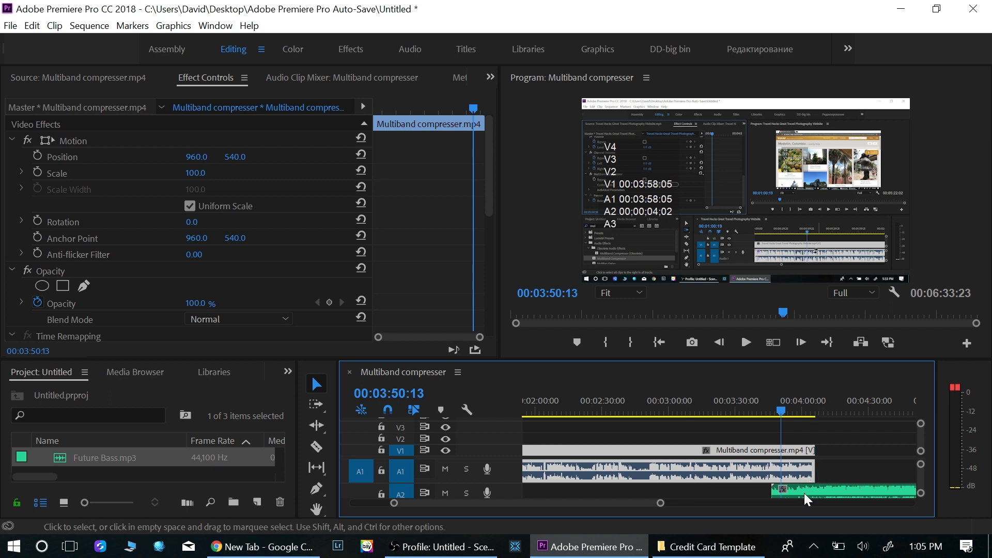
mouse_move(813, 495)
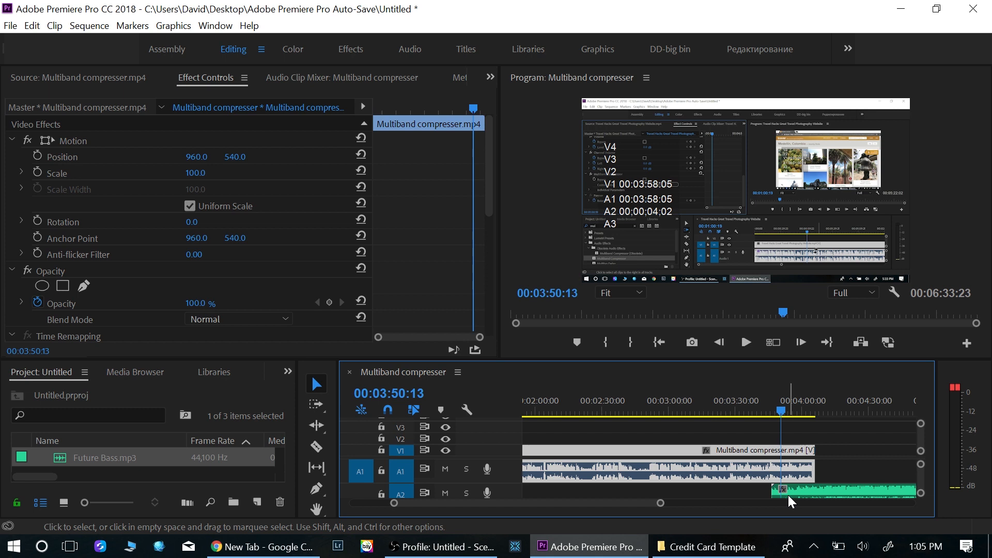
mouse_move(791, 502)
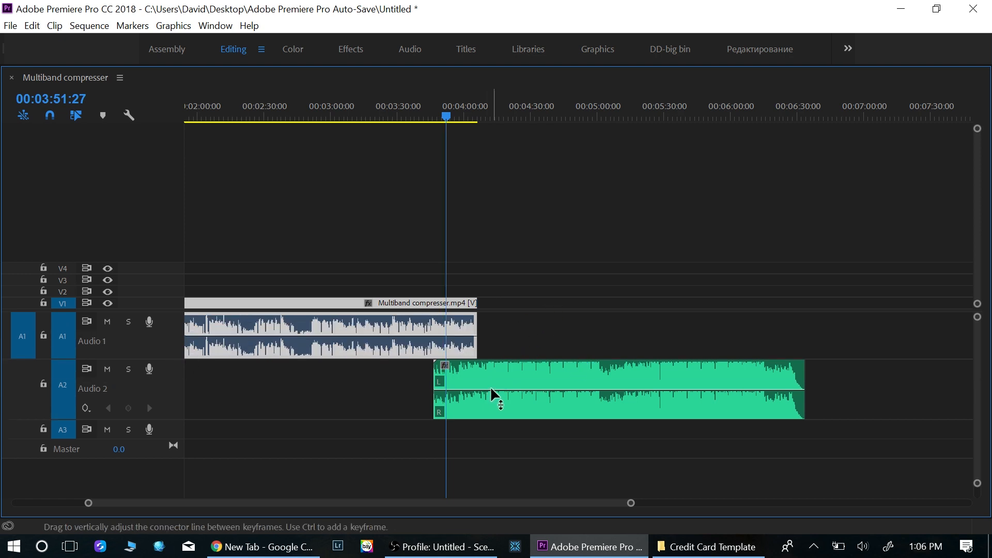
mouse_move(347, 347)
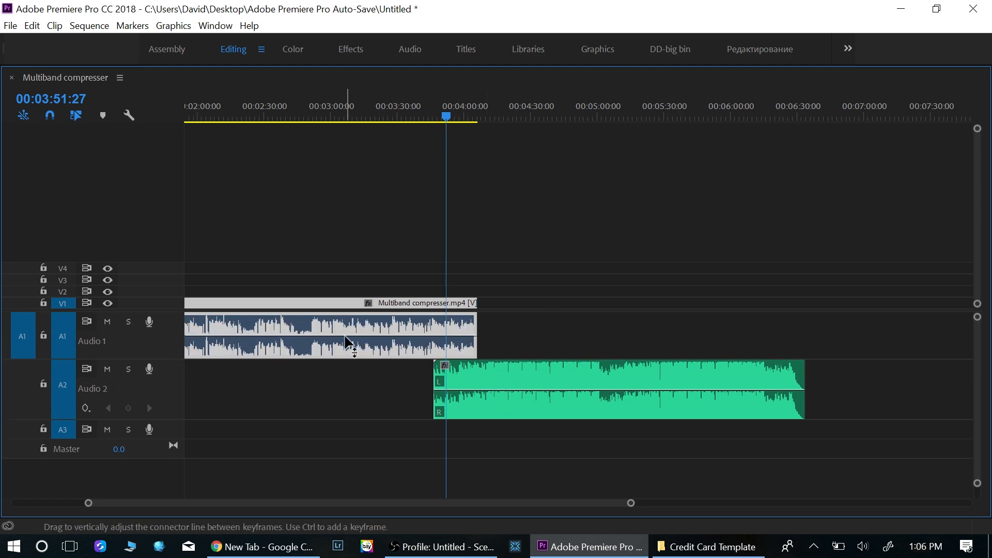
mouse_move(486, 393)
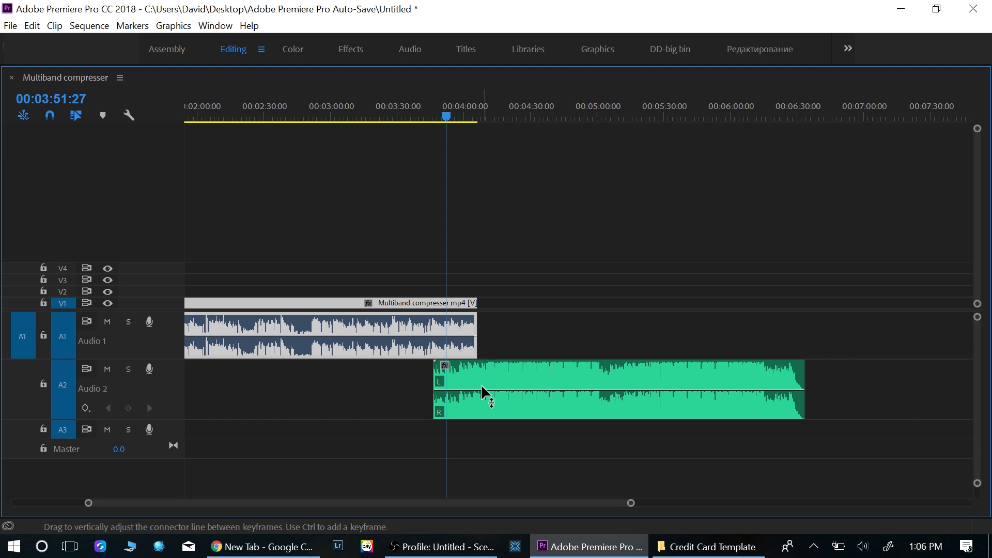
mouse_move(486, 396)
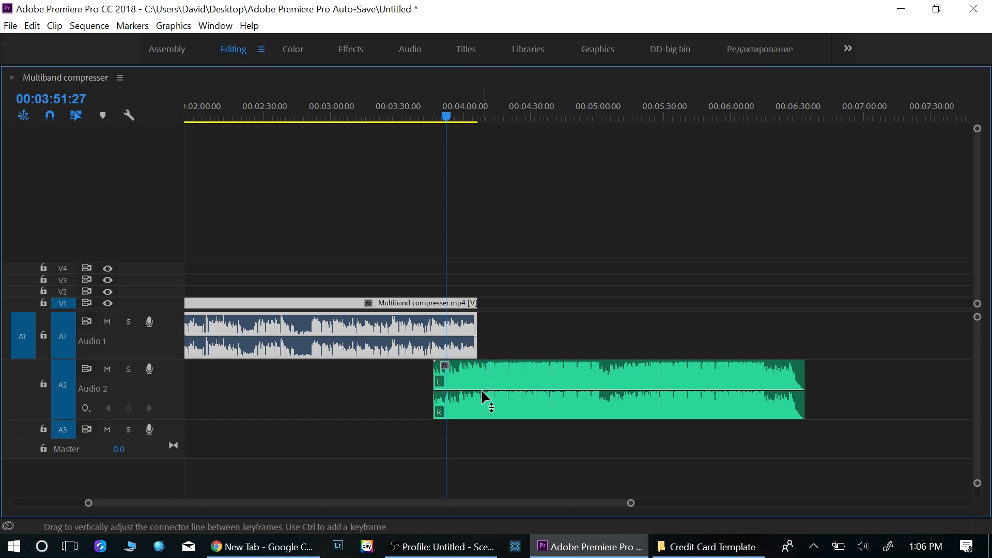
mouse_move(486, 399)
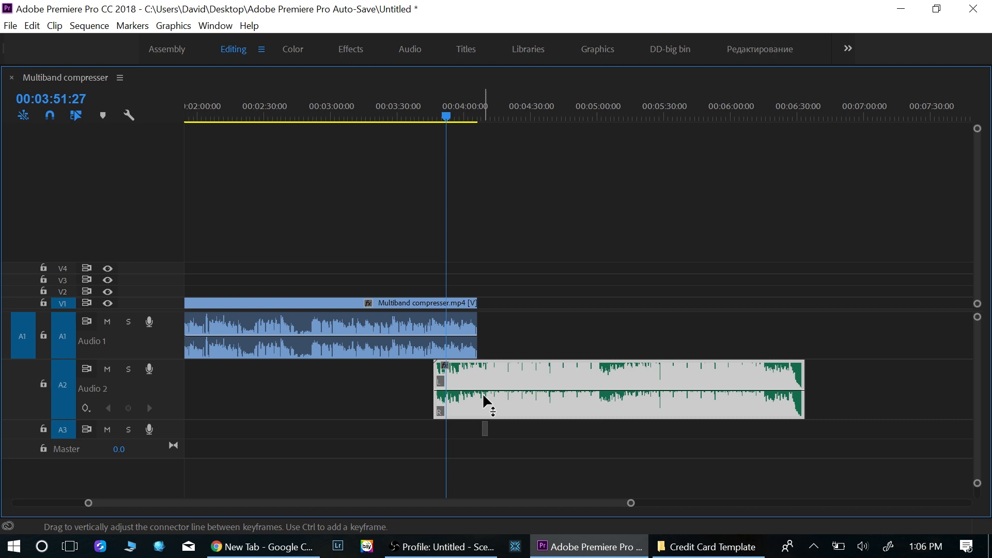
Step: Pull the Future Bass clip's volume line on A2 down near the bottom of the clip
drag(485, 402, 485, 394)
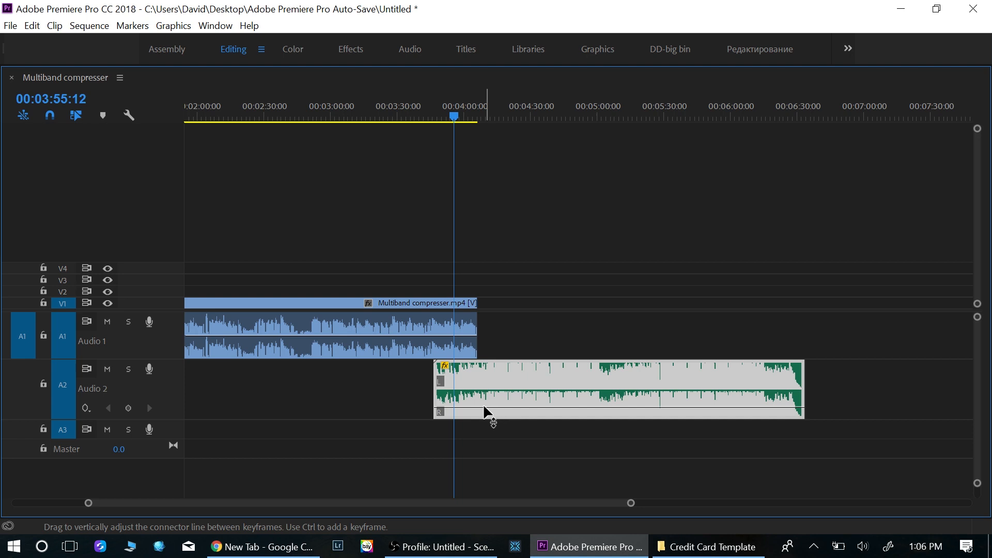
mouse_move(480, 416)
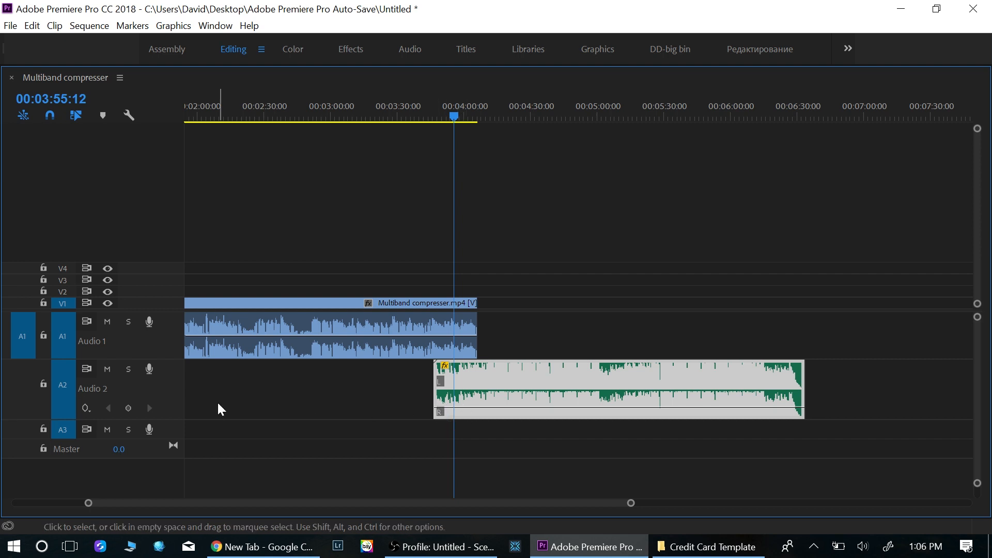
mouse_move(177, 444)
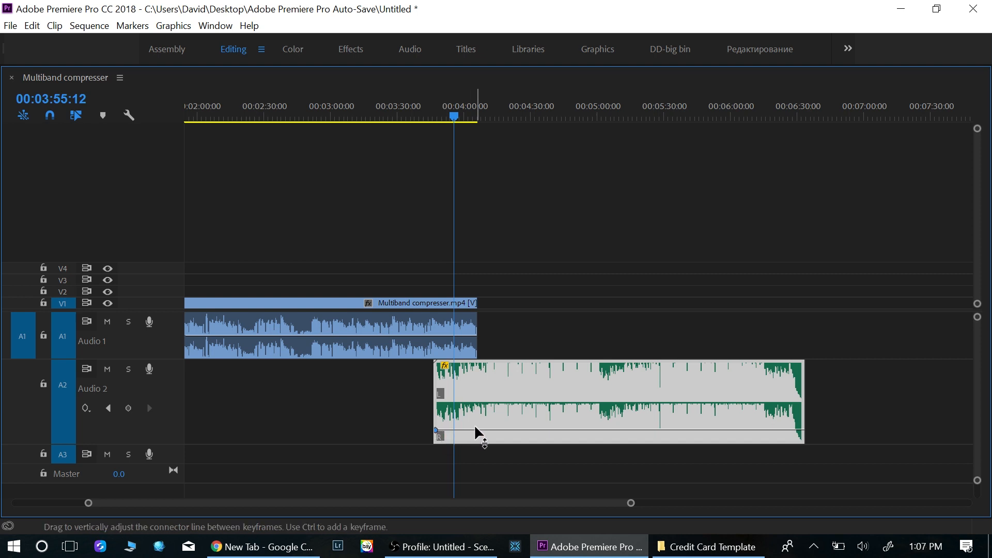
mouse_move(468, 437)
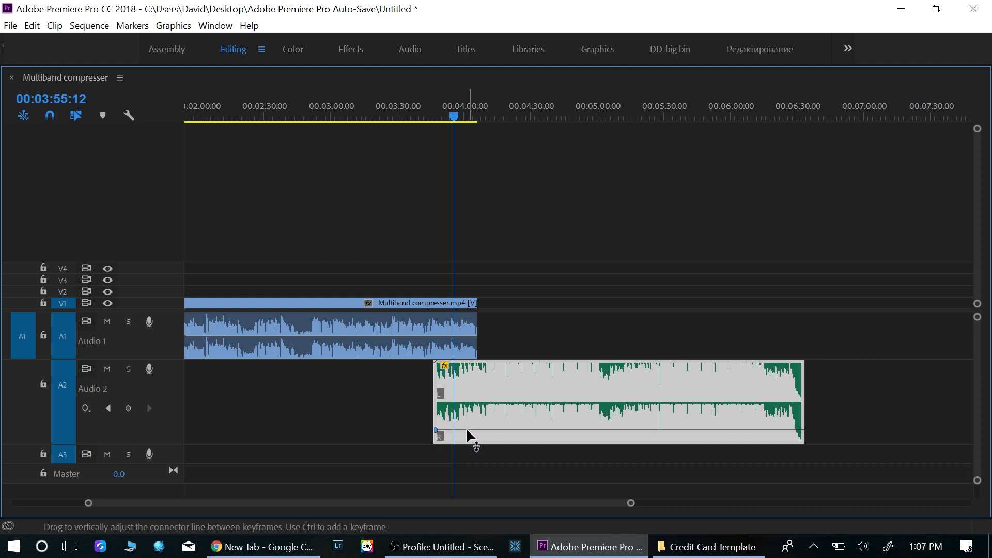
mouse_move(455, 436)
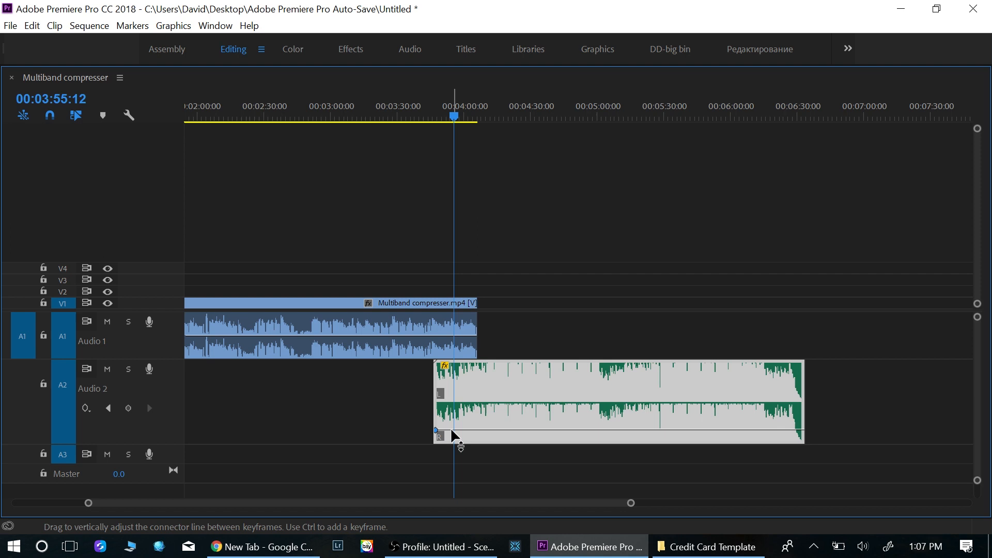
mouse_move(455, 436)
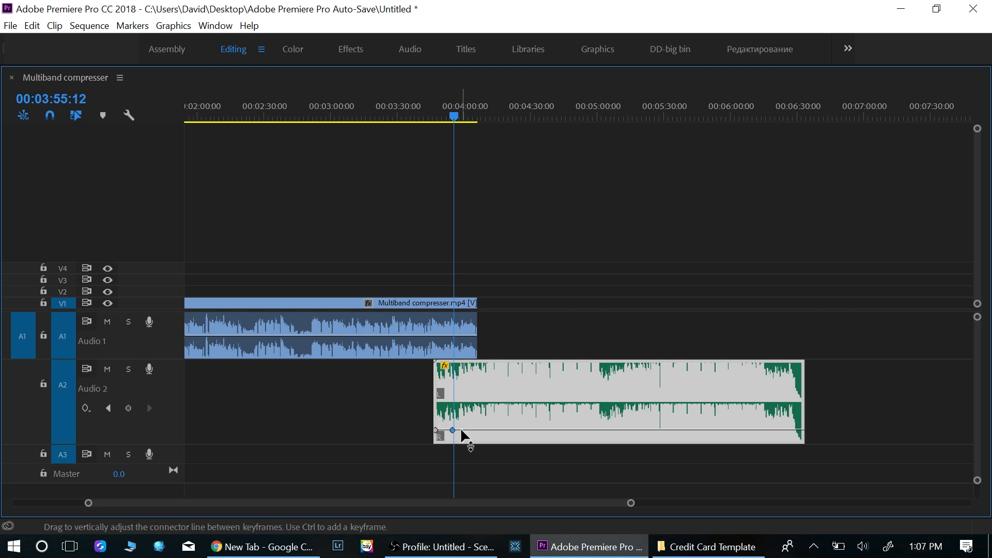
mouse_move(478, 436)
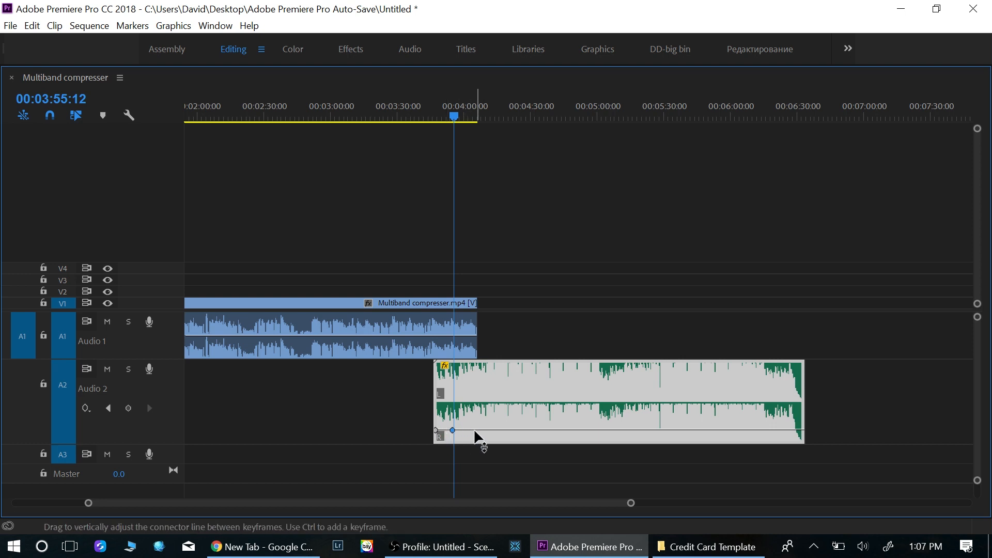
Step: Lower the music clip's volume line before the keyframe to about -8.78 dB
drag(452, 431, 452, 425)
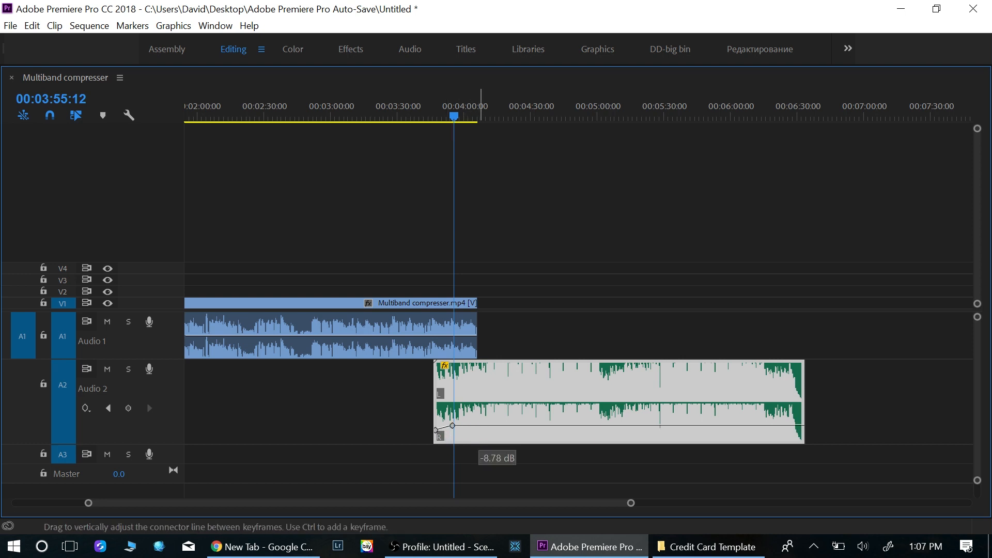
Step: Fine-tune the music's opening level, then select the Future Bass clip for a second keyframe near 4:00
drag(453, 425, 453, 421)
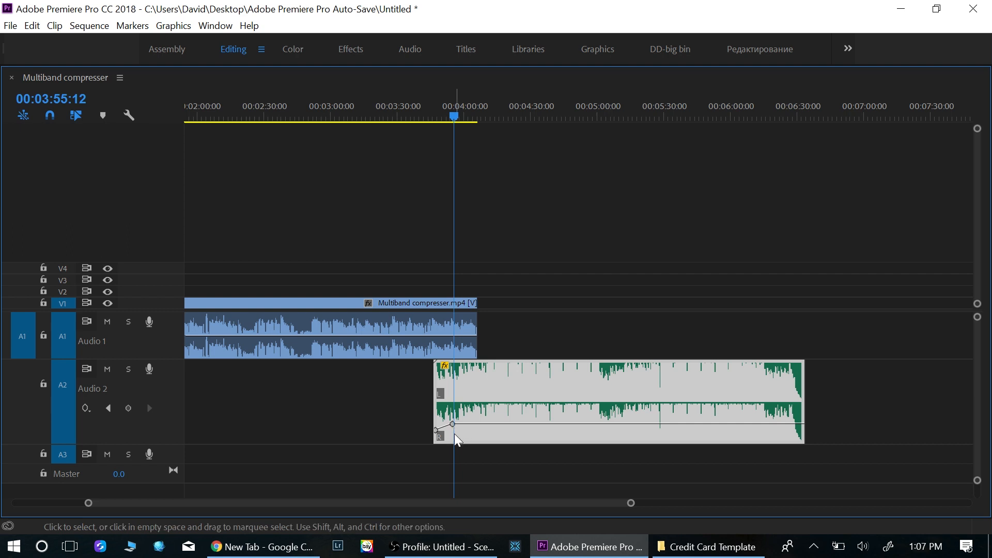
mouse_move(455, 441)
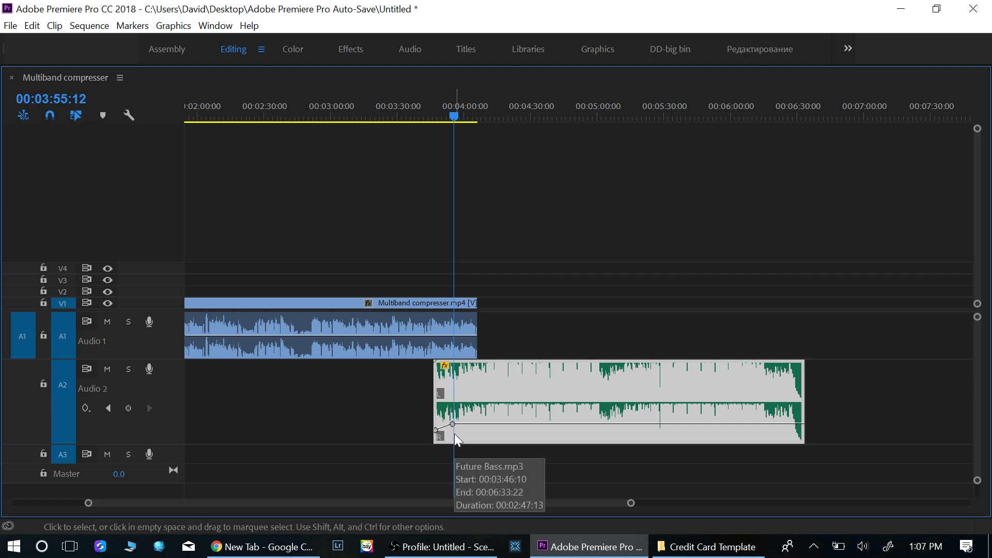
mouse_move(456, 408)
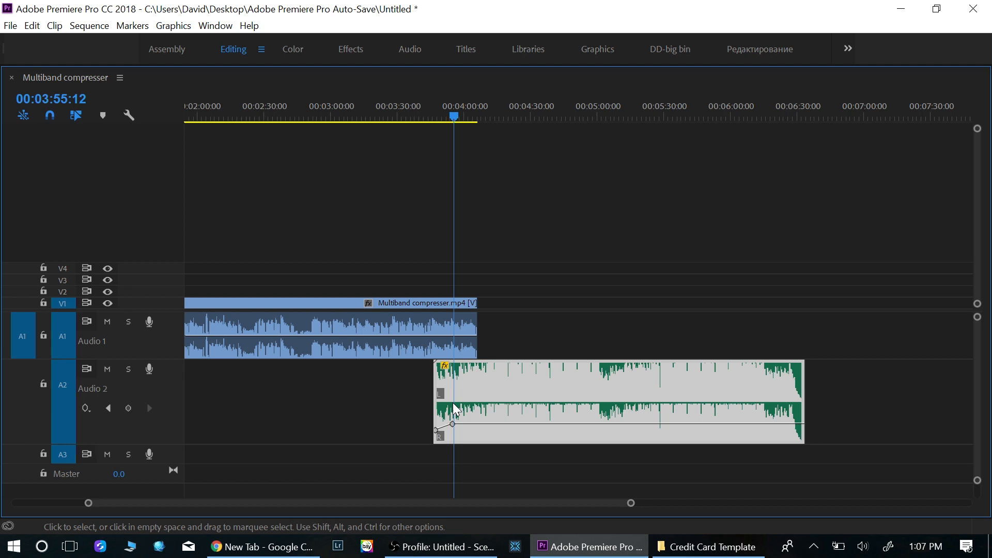
click(419, 116)
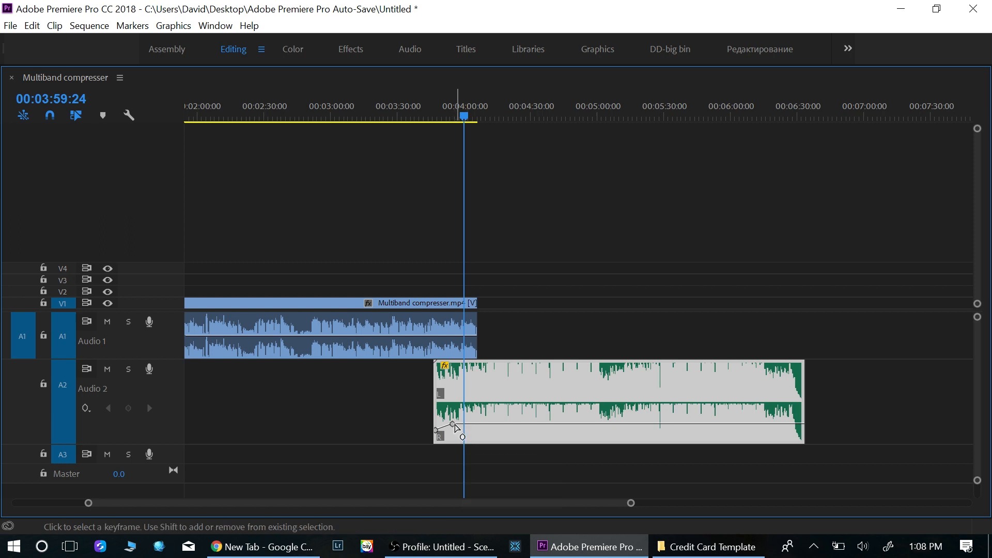
Step: Position the second volume keyframe at about 4:00 and -5.38 dB, checking playback just before it
drag(456, 433, 466, 425)
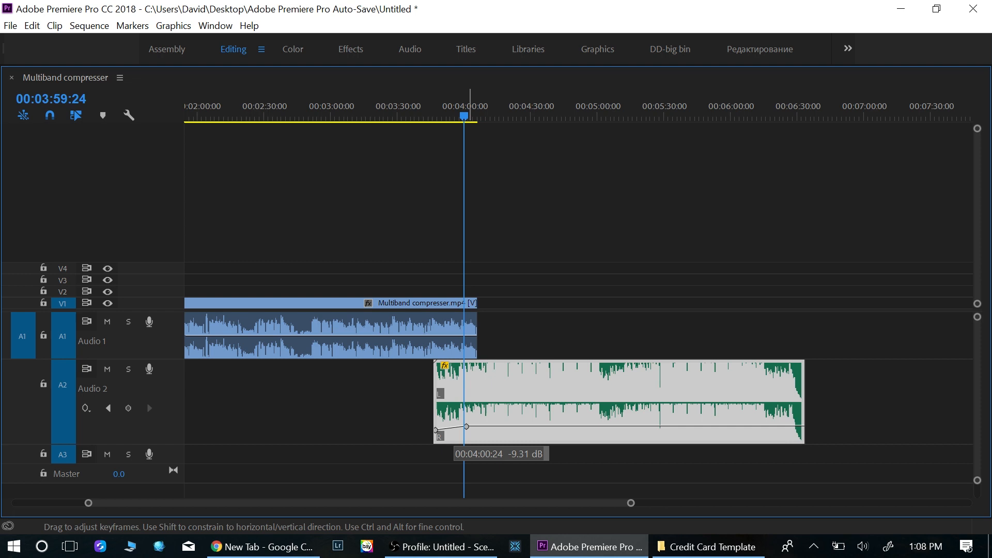
drag(465, 425, 537, 409)
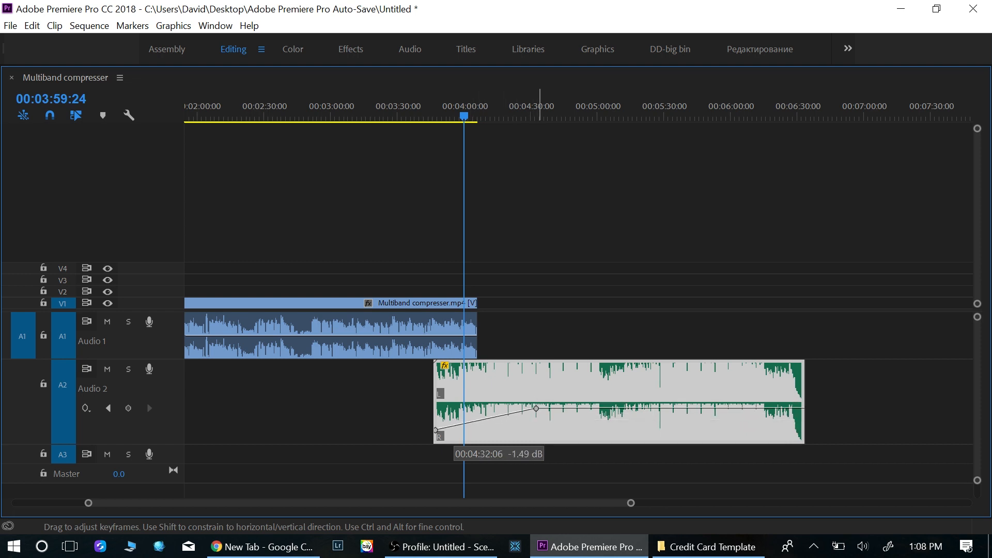
drag(537, 409, 465, 418)
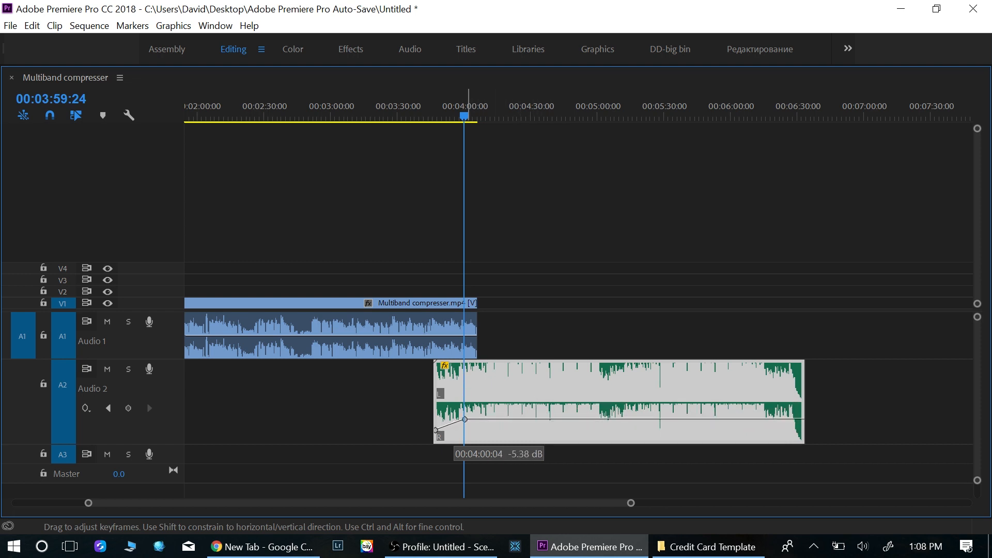
drag(464, 419, 468, 420)
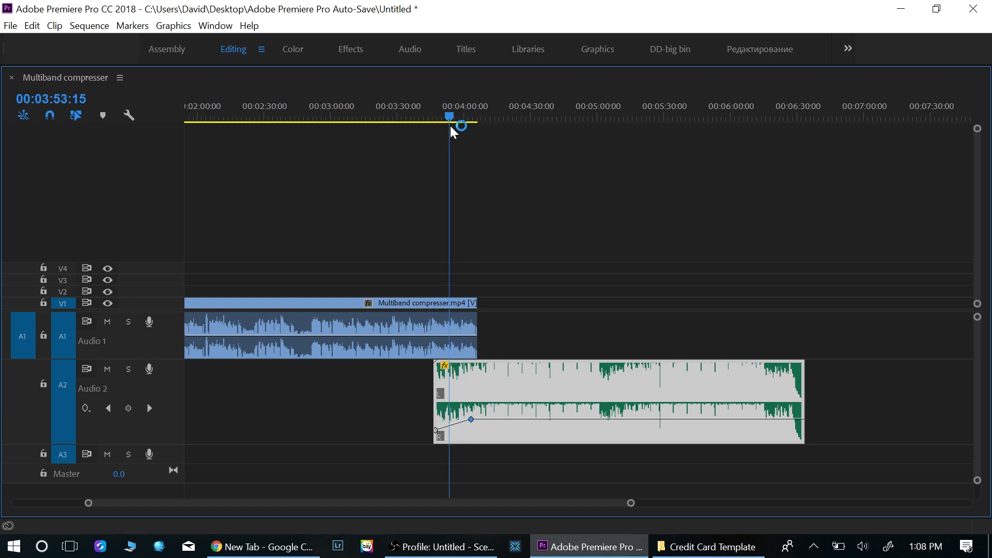
drag(461, 126, 448, 126)
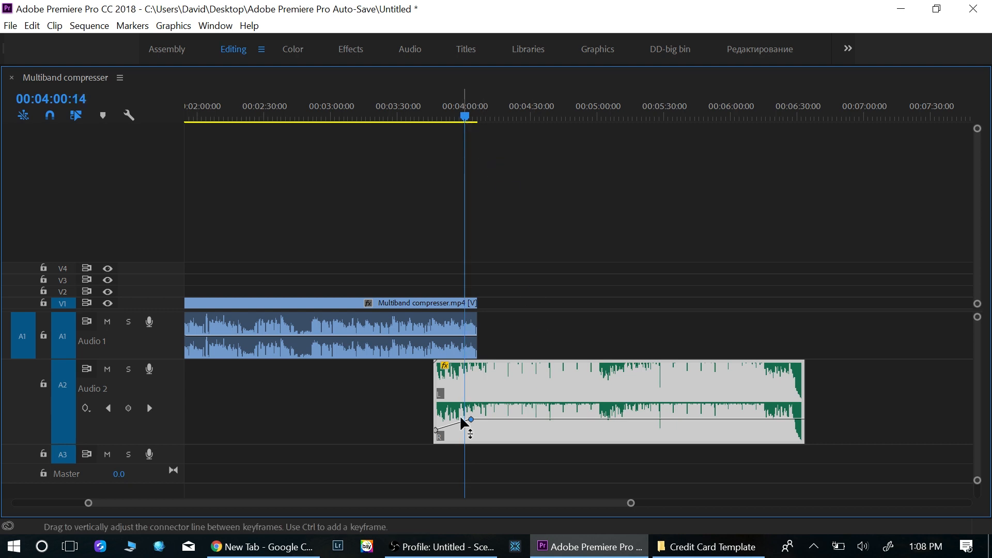
Step: Move the second keyframe to about 4:04 at -7.35 dB, under the voice clip's end
drag(469, 419, 473, 423)
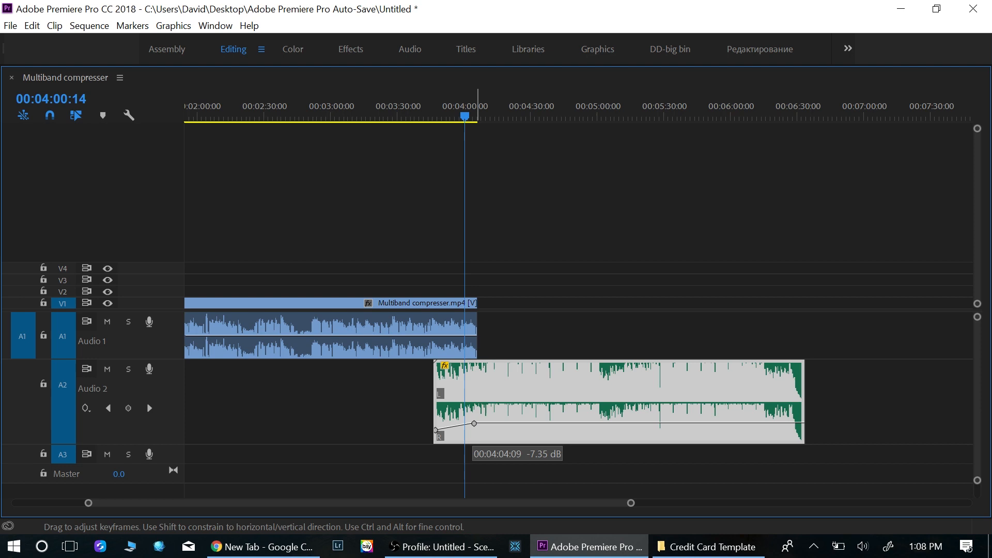
drag(474, 425, 475, 424)
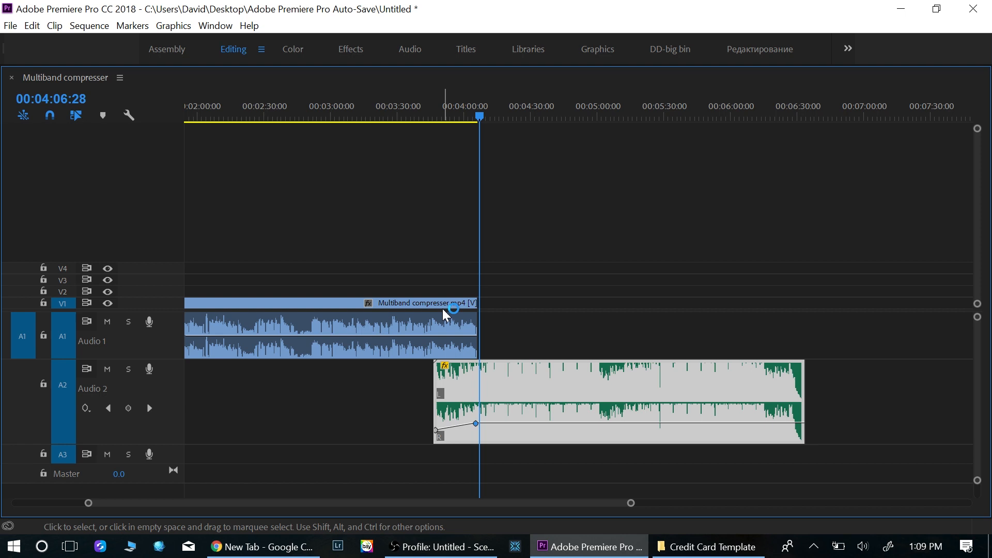
mouse_move(475, 377)
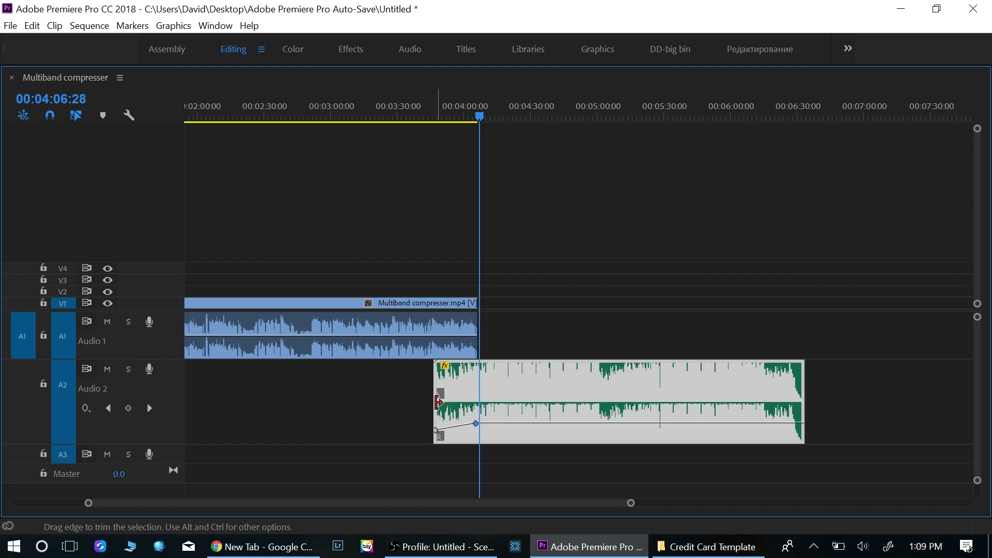
mouse_move(402, 413)
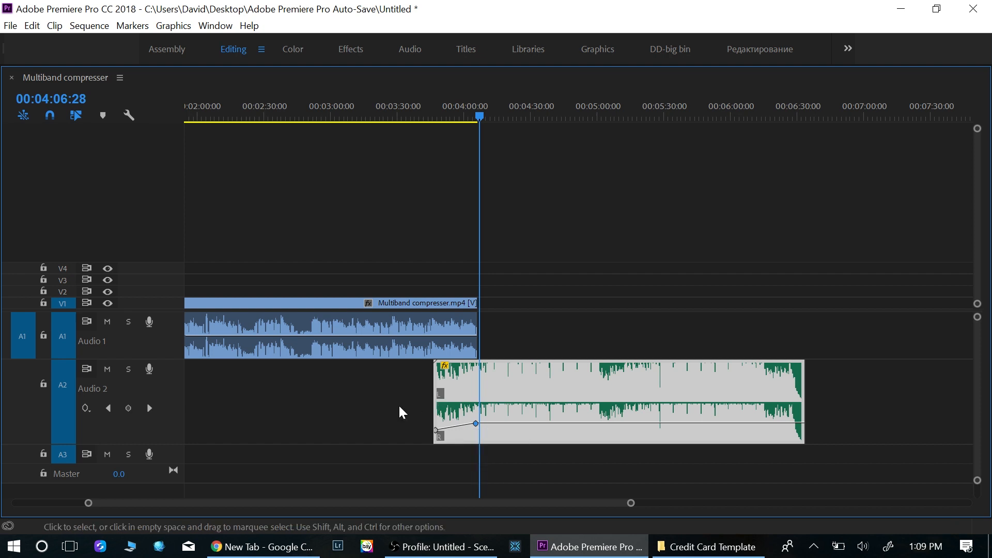
mouse_move(471, 432)
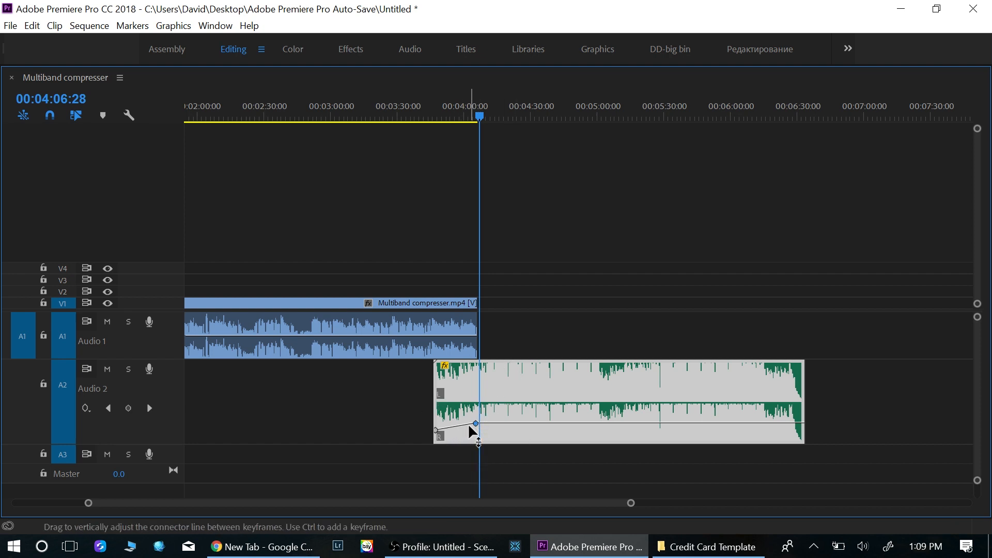